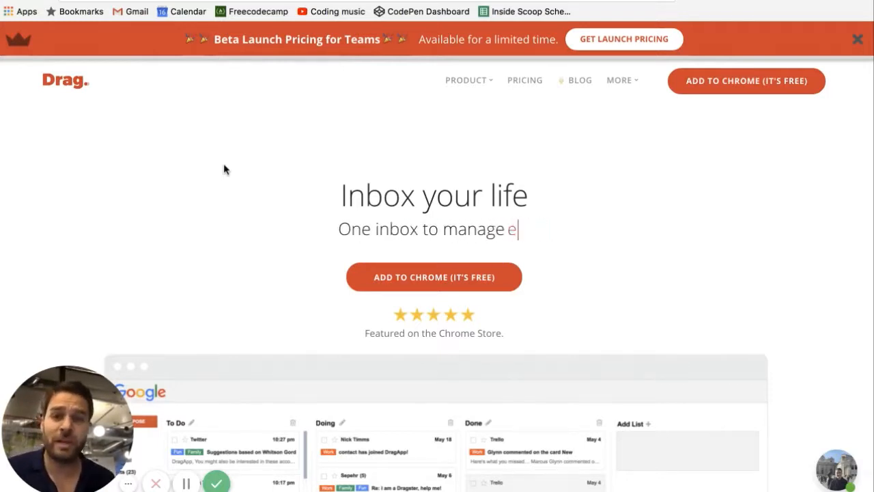
Step: Leave the Now! landing page and bring up Dribbble's popular design shots gallery
text(tas)
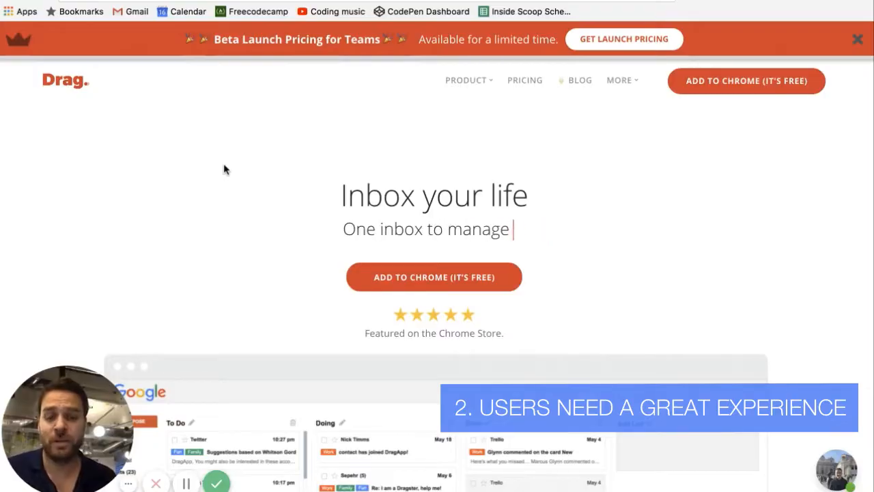
text(mar)
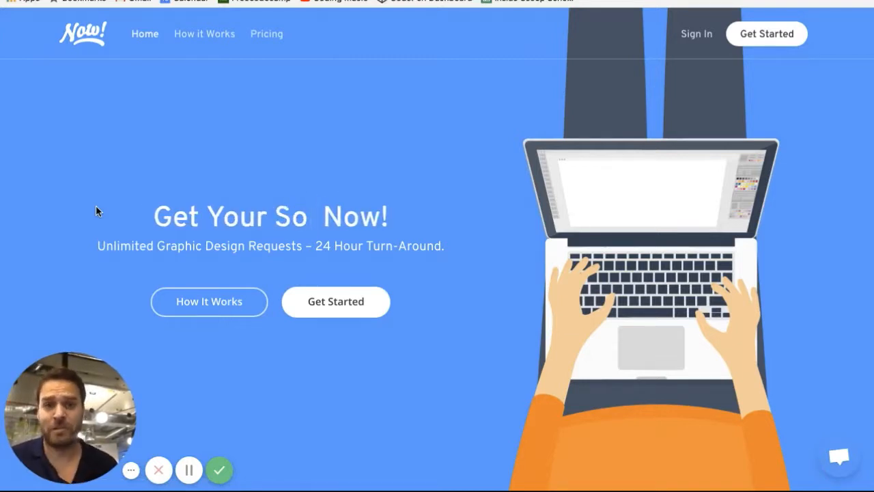
text(Social Post)
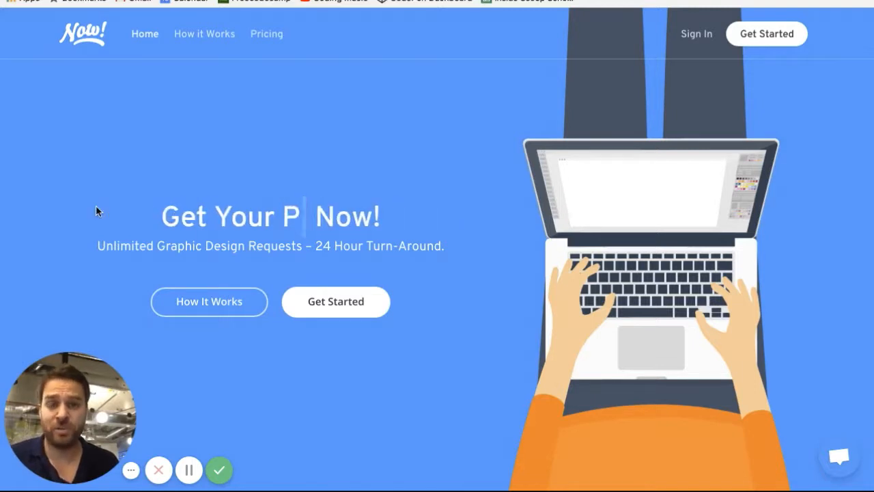
text(owerPoint)
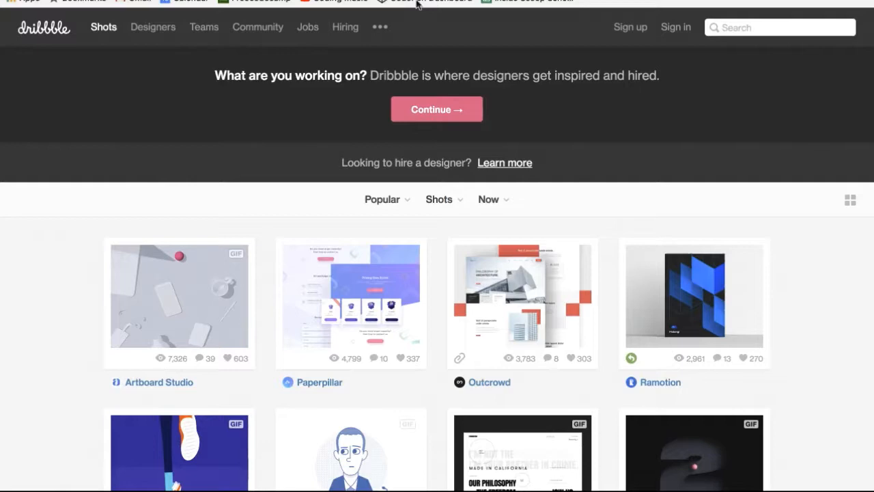
Step: Search Dribbble for 'gmail', preview the Gmail for iOS shot, then open Inbox by Gmail
text(gmail)
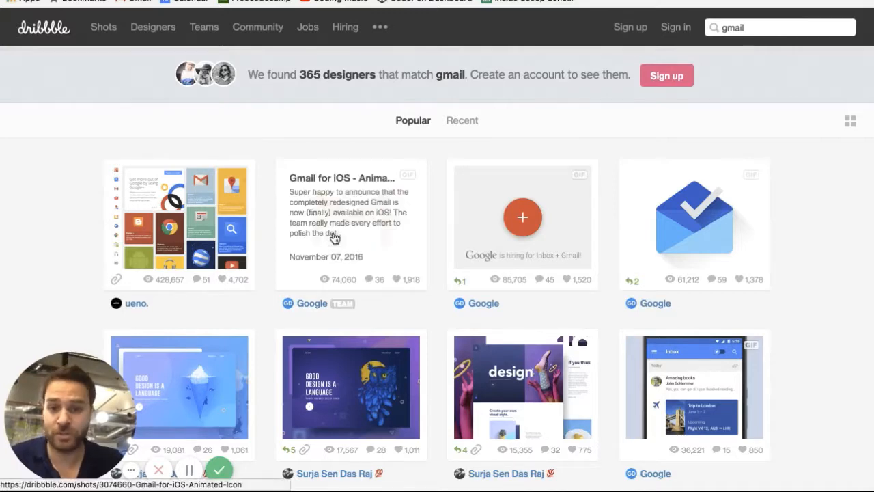
click(350, 215)
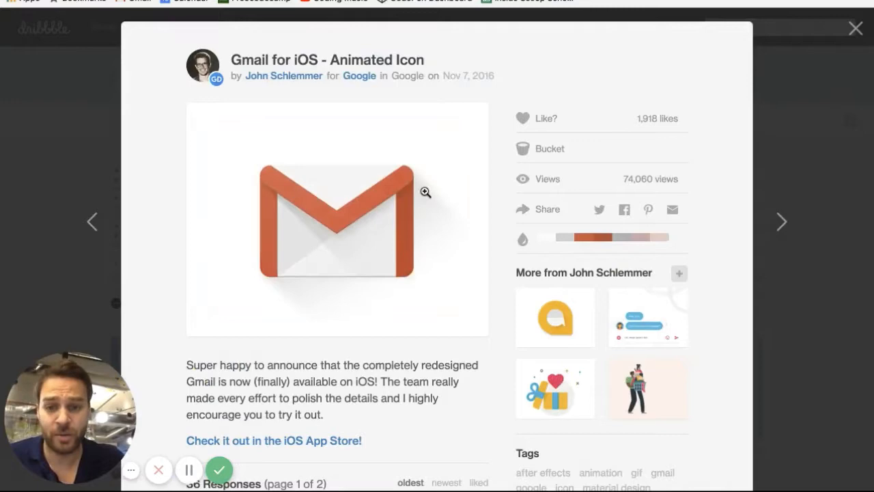
scroll(down, 3)
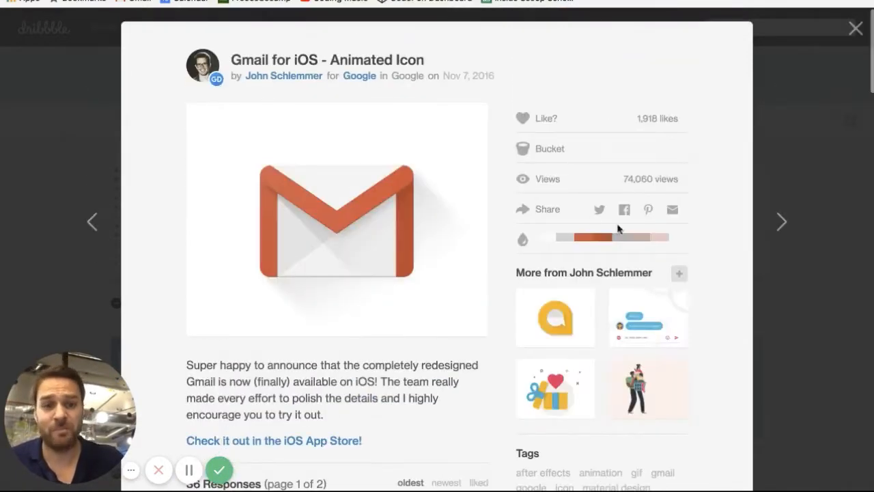
click(855, 28)
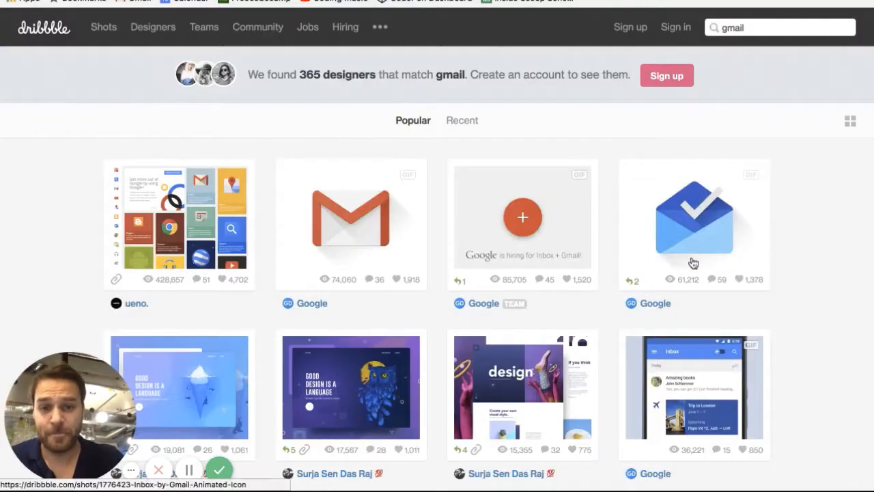
click(694, 224)
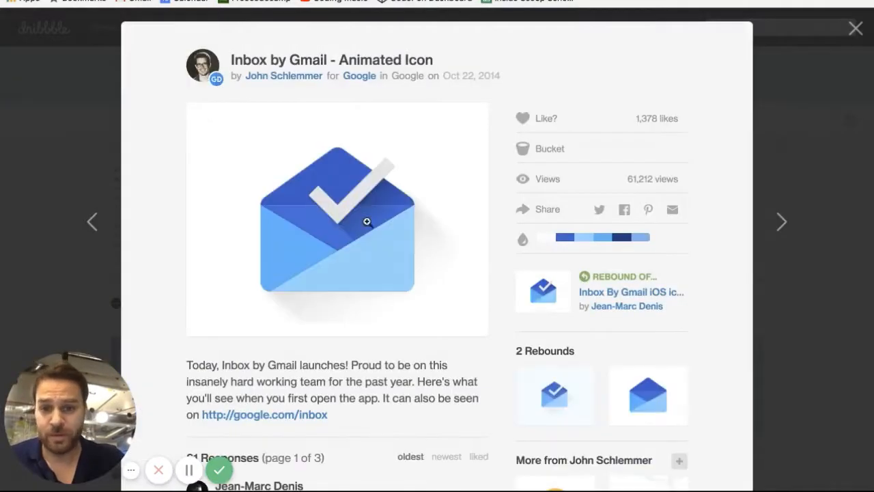
mouse_move(856, 29)
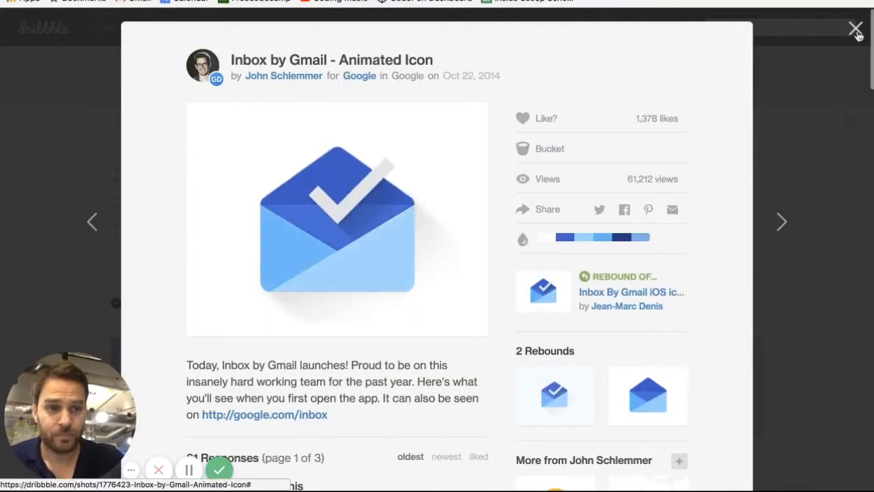